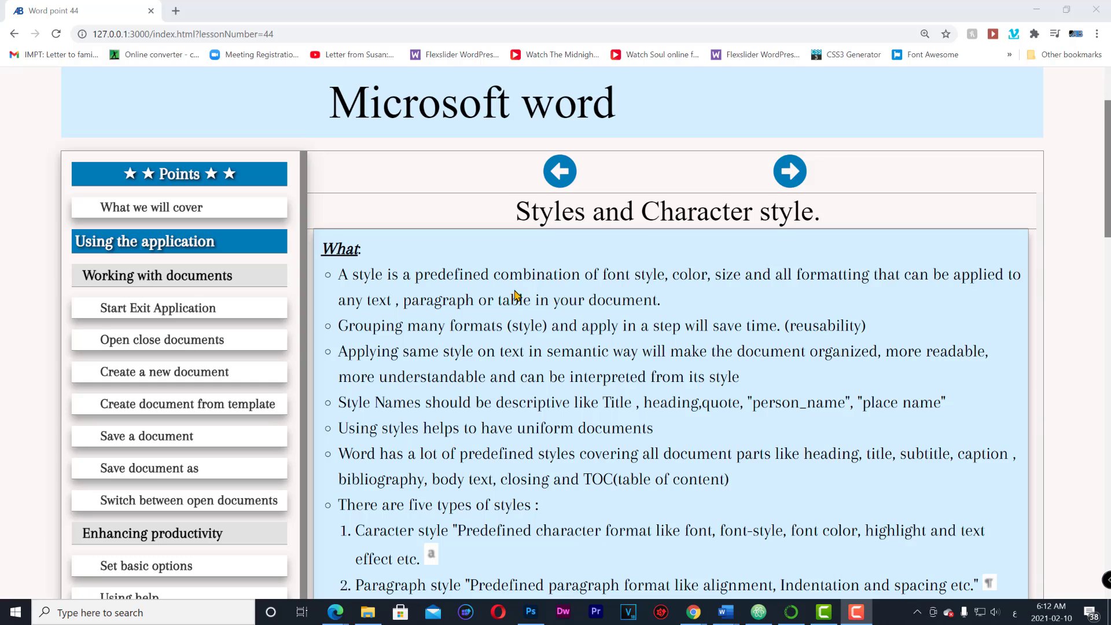
pyautogui.moveTo(615, 287)
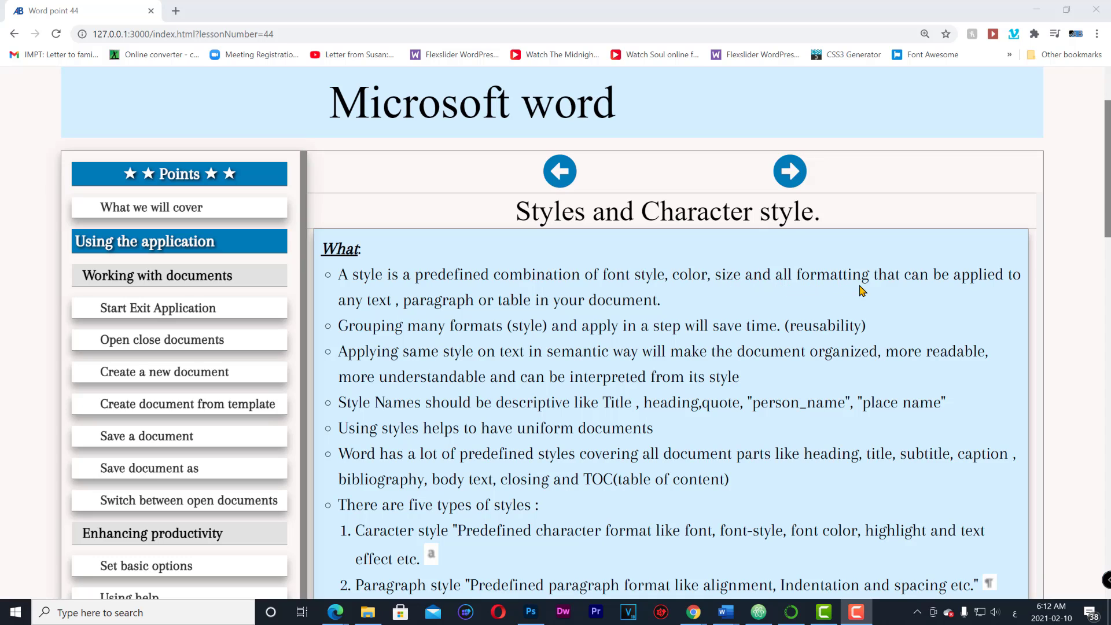
pyautogui.moveTo(937, 294)
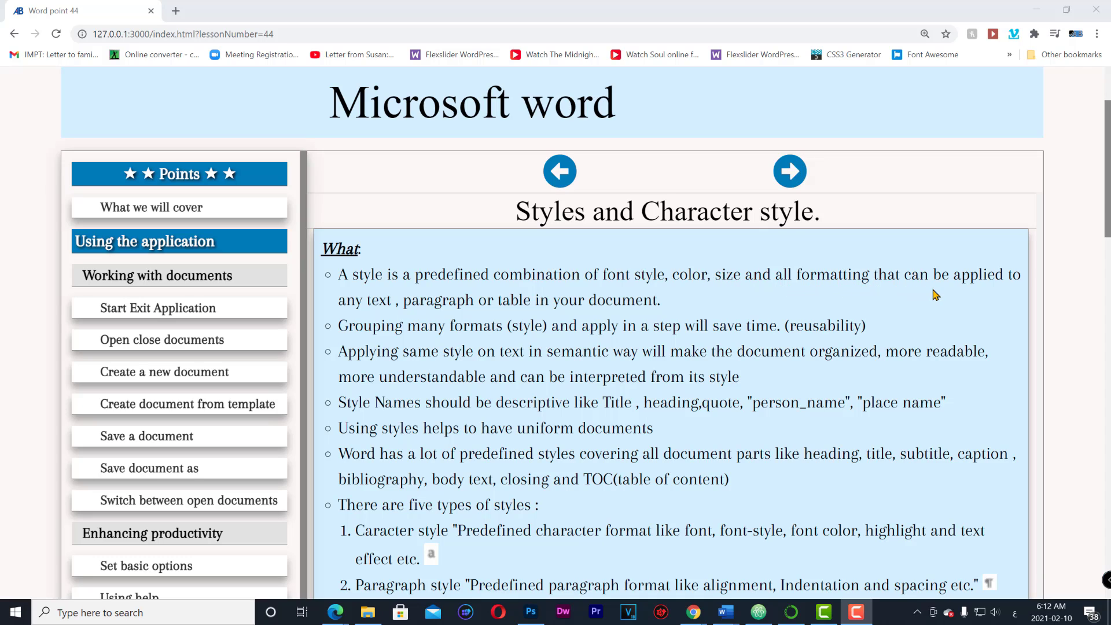
pyautogui.moveTo(423, 320)
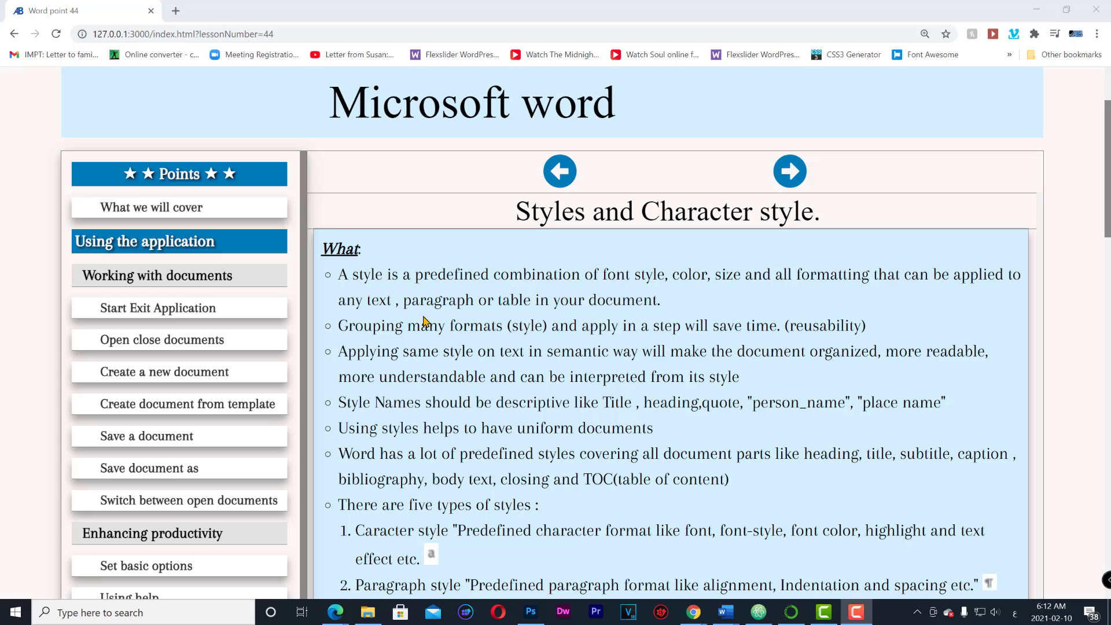
pyautogui.moveTo(574, 307)
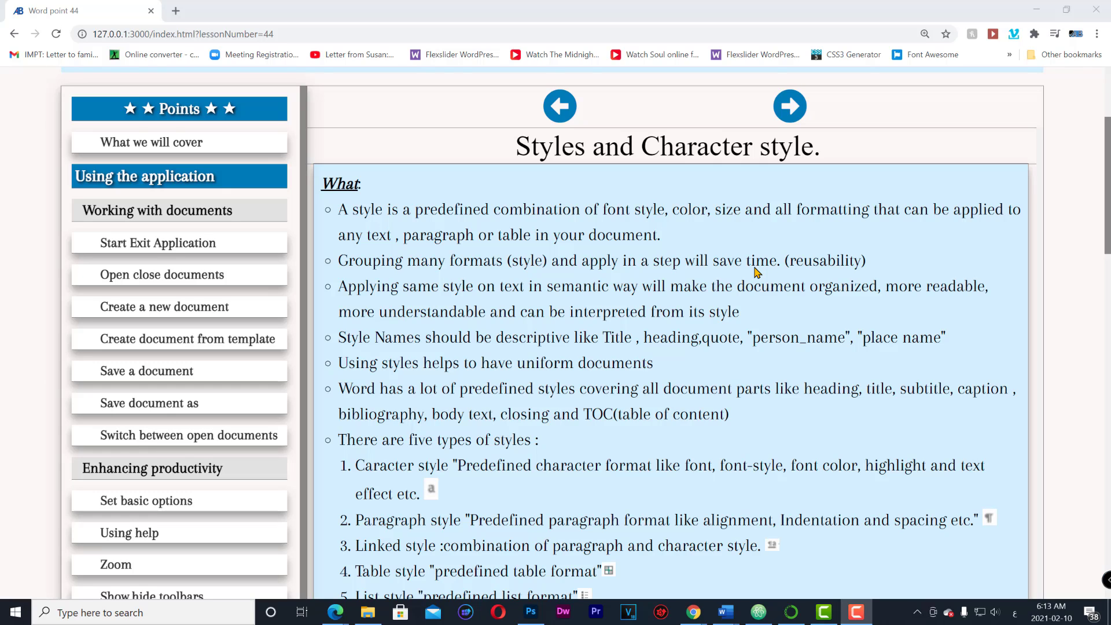
pyautogui.moveTo(882, 226)
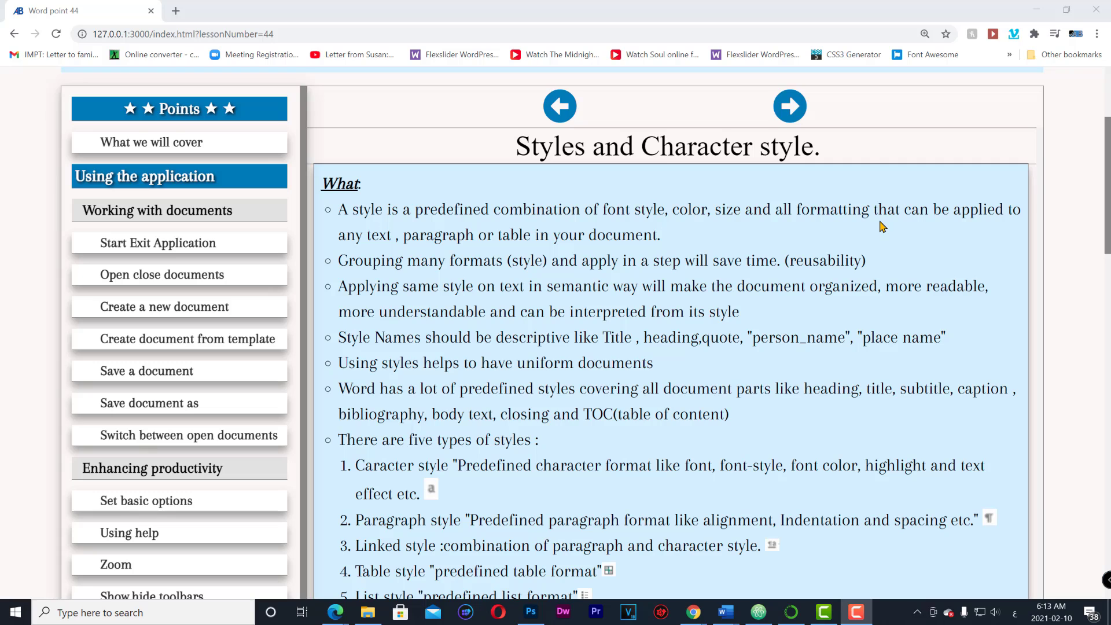
pyautogui.moveTo(369, 323)
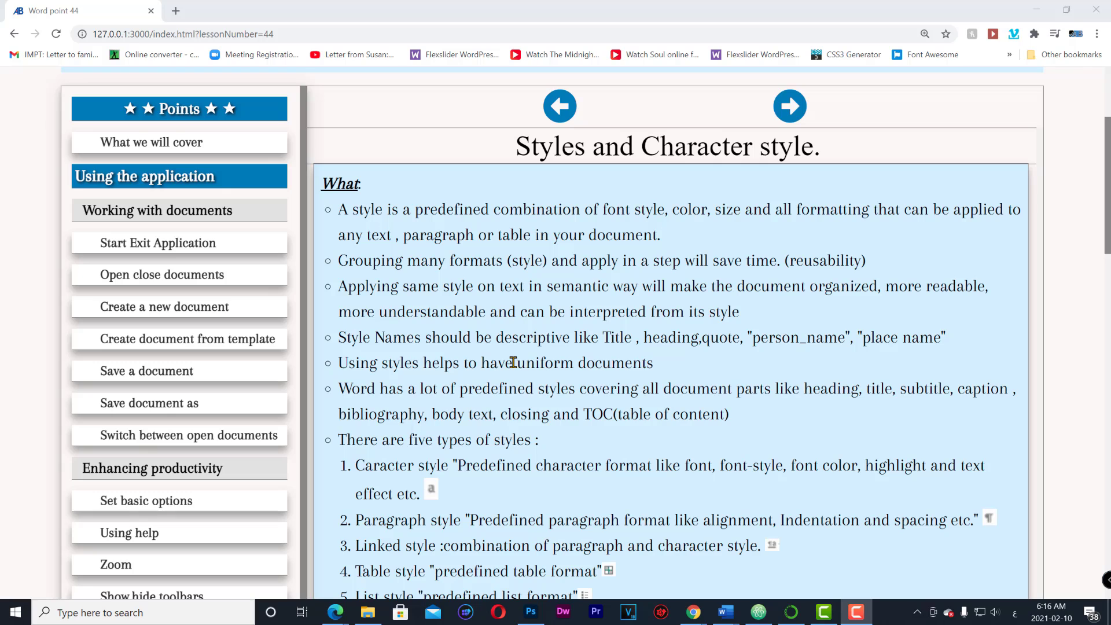
pyautogui.moveTo(774, 388)
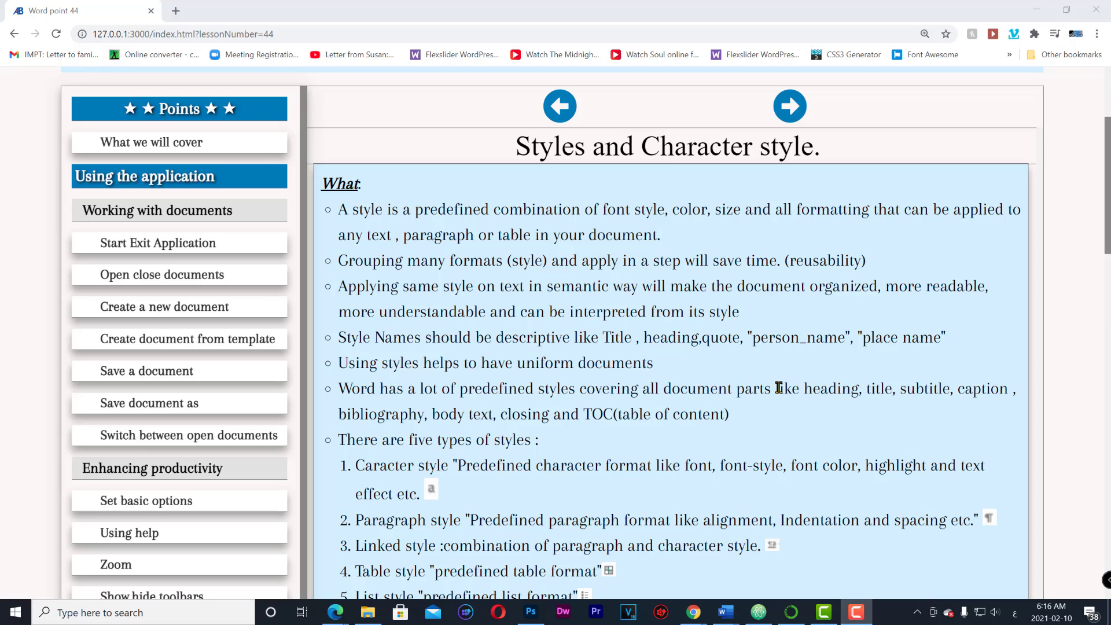
# Scroll the Chrome lesson to the five style types and 'Apply existing style' steps
pyautogui.scroll(-3)
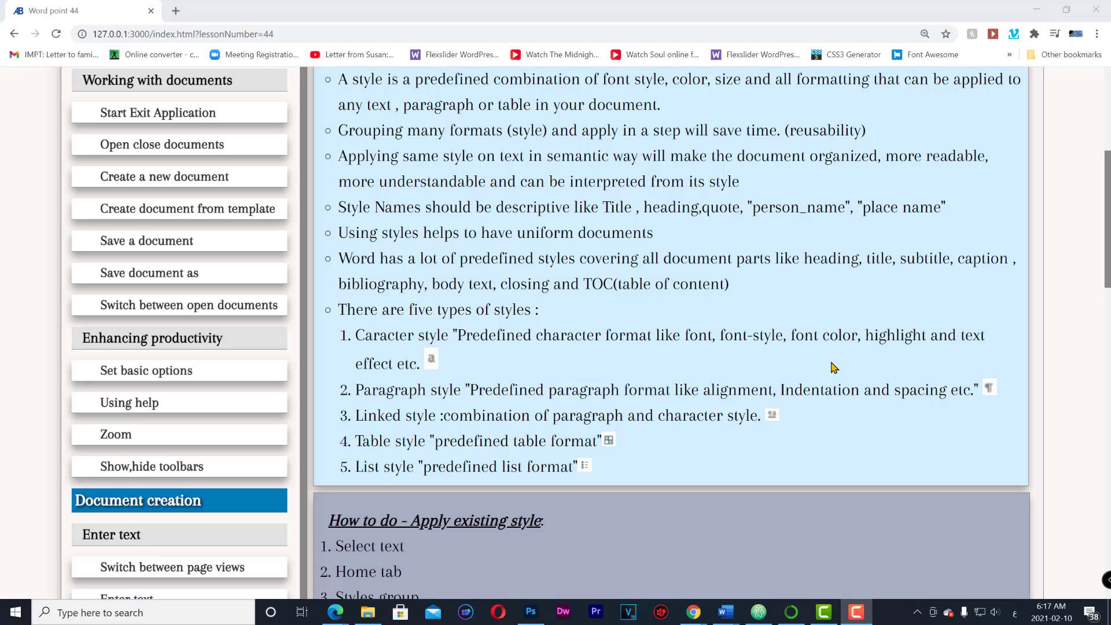
pyautogui.moveTo(1010, 315)
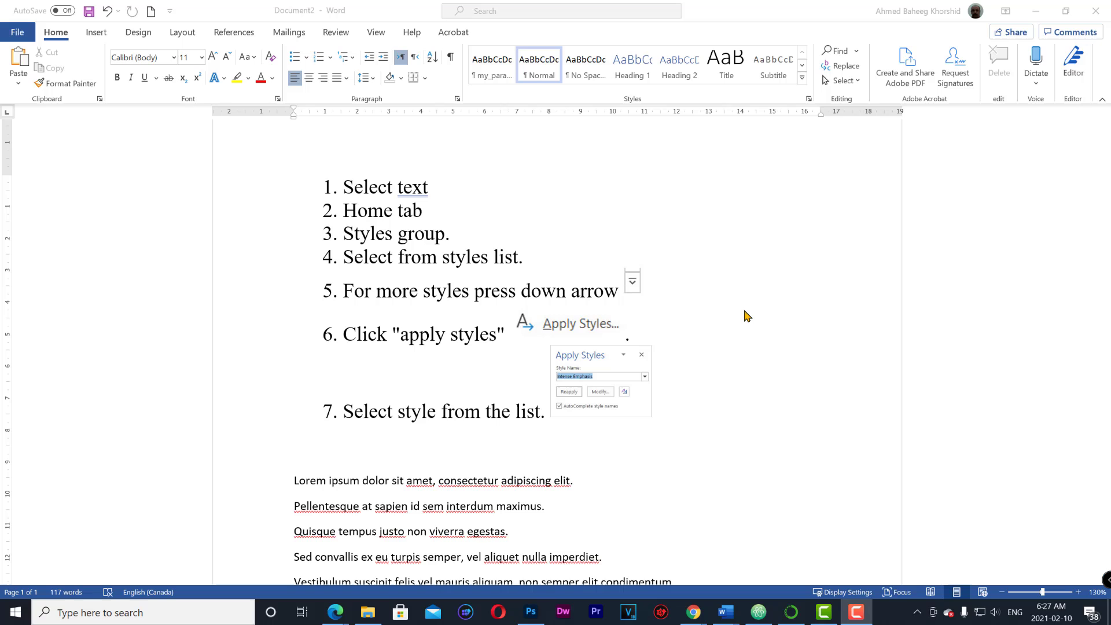
pyautogui.moveTo(398, 489)
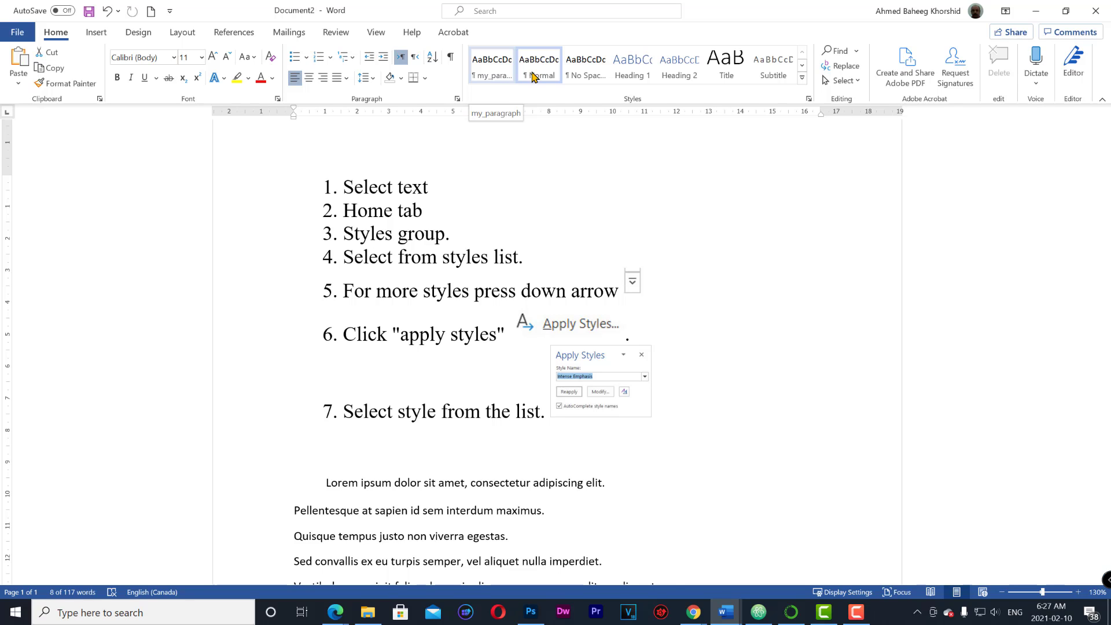
# Style the first Lorem ipsum line as Heading 1 and expand the styles gallery
pyautogui.click(631, 66)
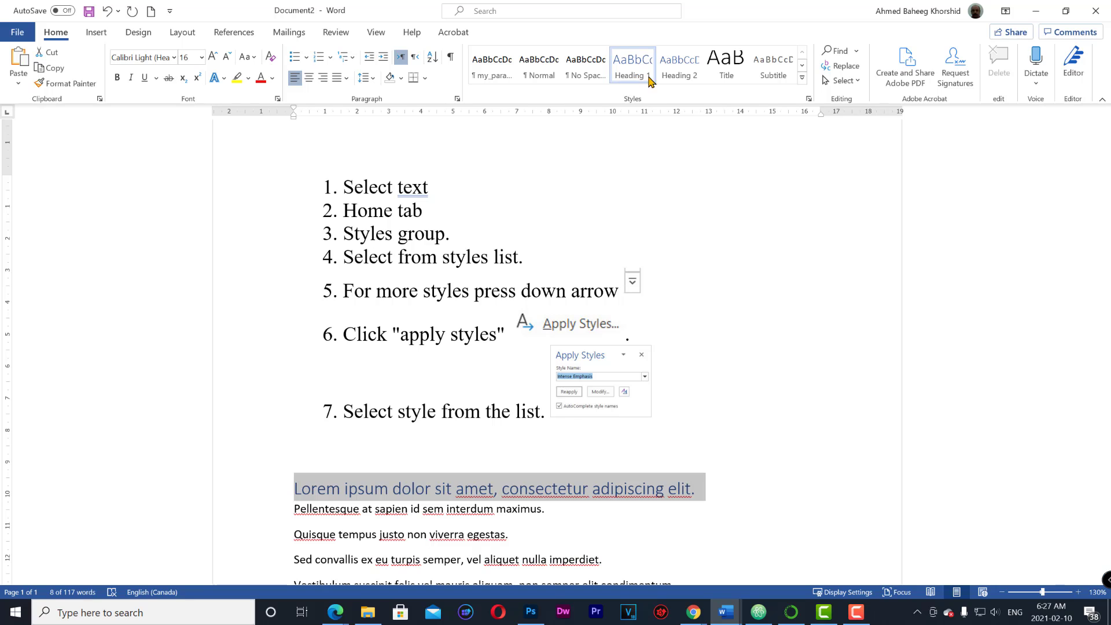
pyautogui.click(801, 78)
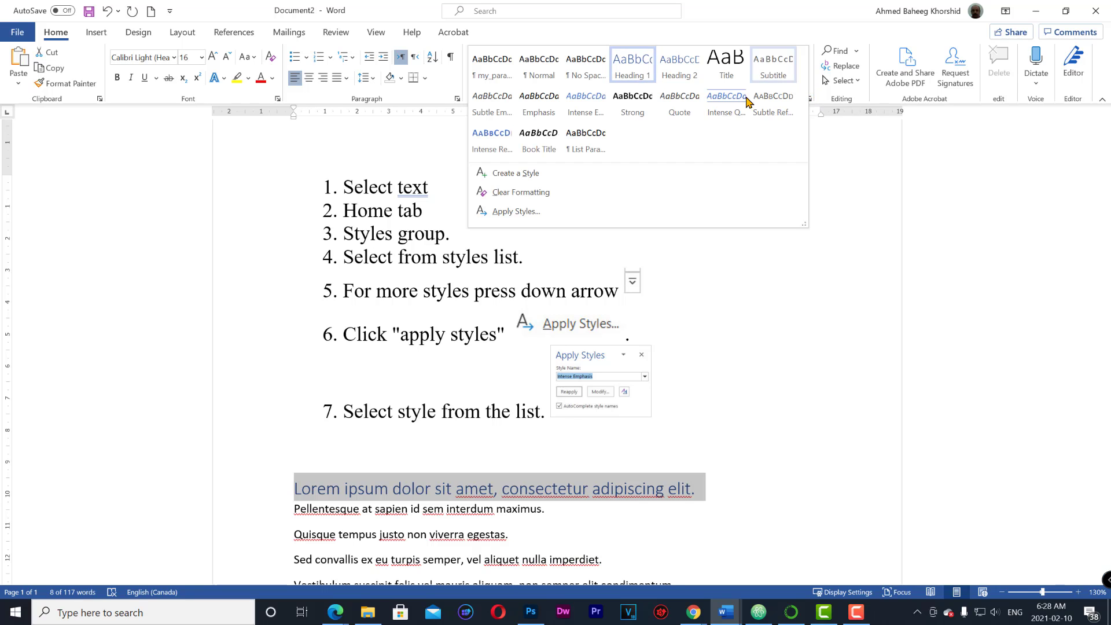
# Open Apply Styles and choose Normal from the Style Name list for the Ahmed line
pyautogui.click(516, 211)
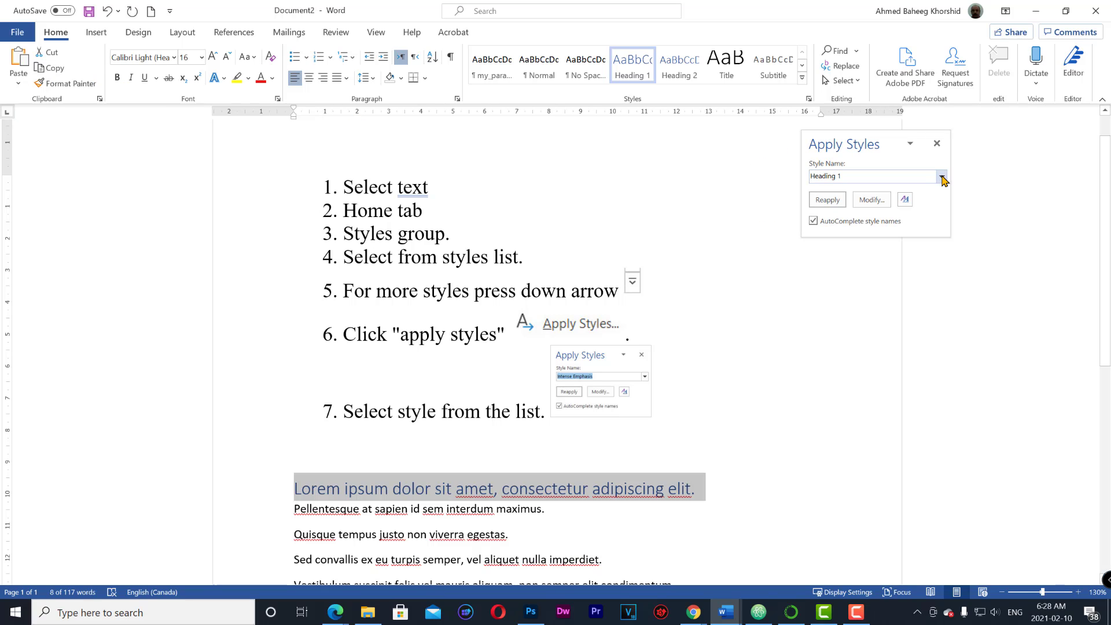
pyautogui.click(942, 176)
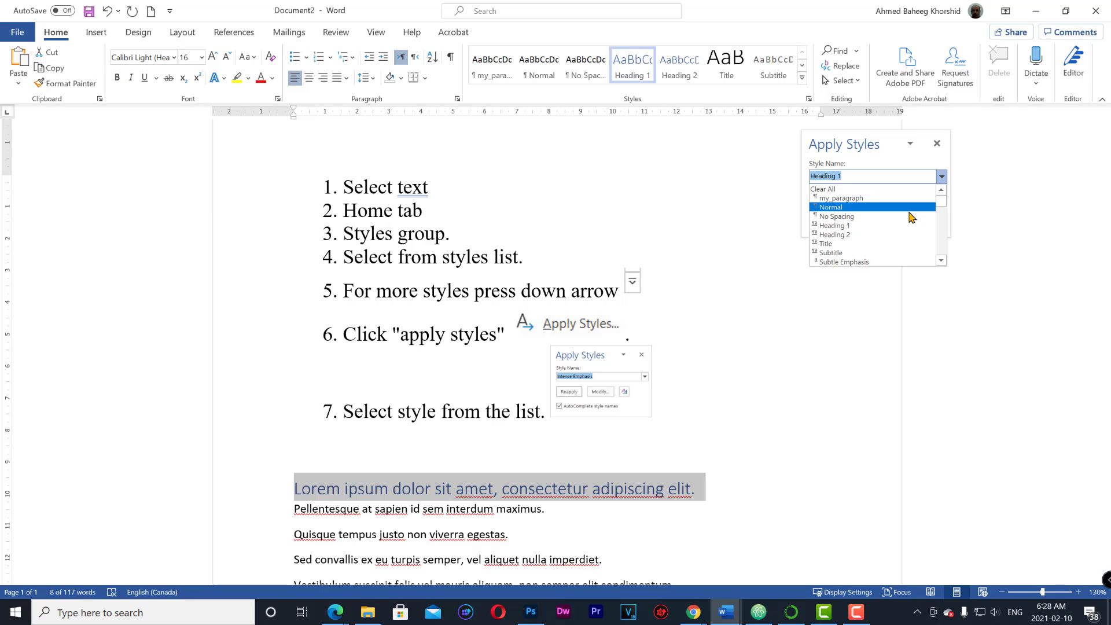
pyautogui.click(829, 252)
pyautogui.write('Ahmed')
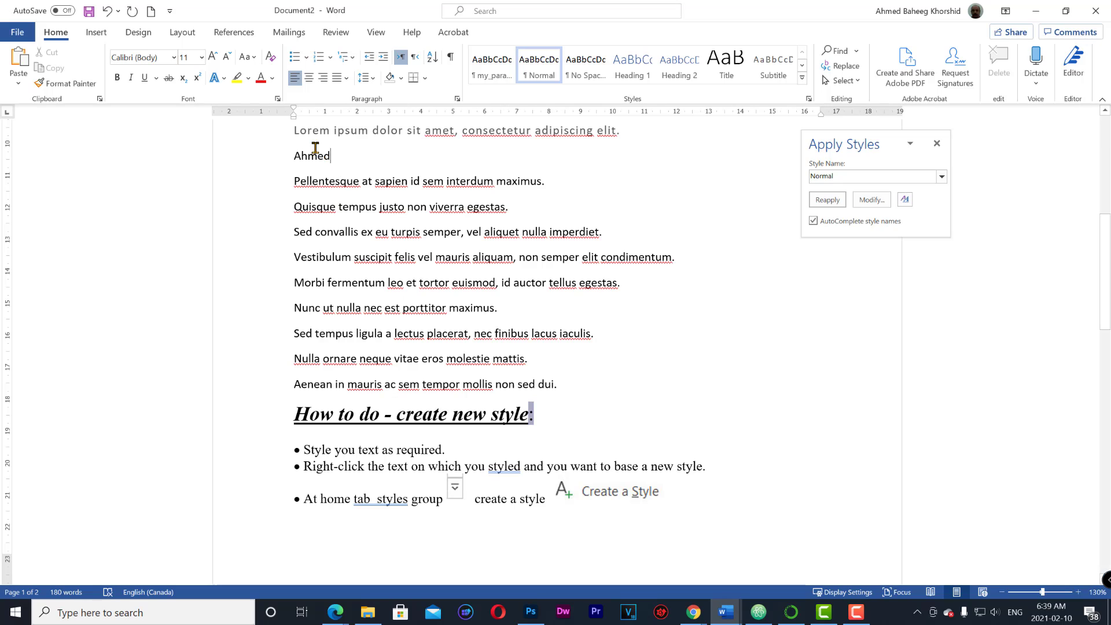
# Format the word Ahmed as bold, underlined, red, 14 pt text
pyautogui.doubleClick(311, 155)
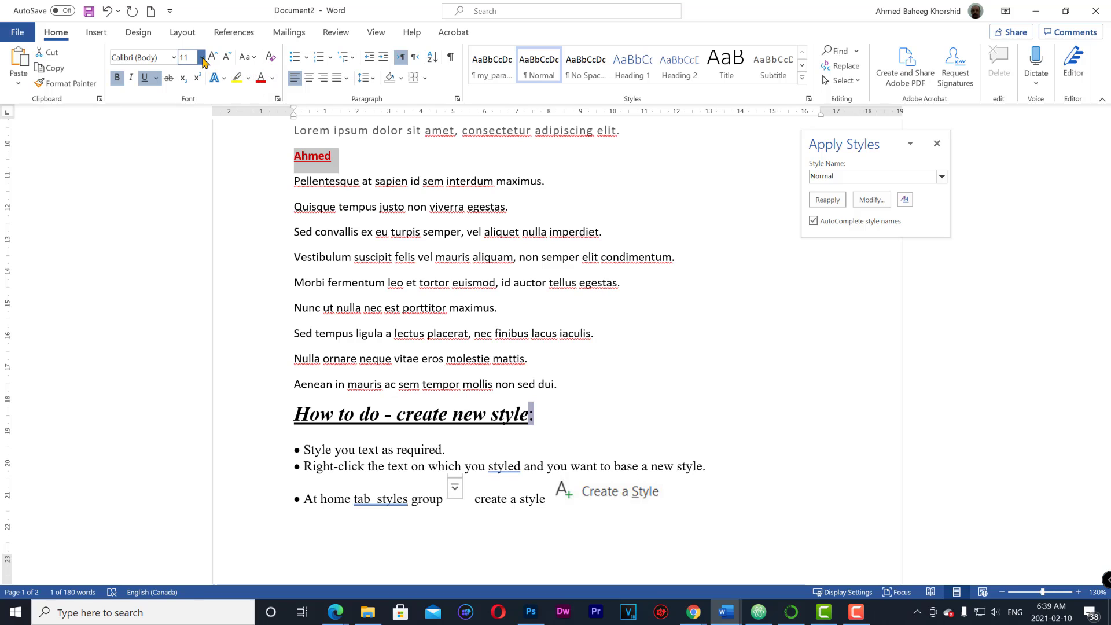
pyautogui.click(201, 51)
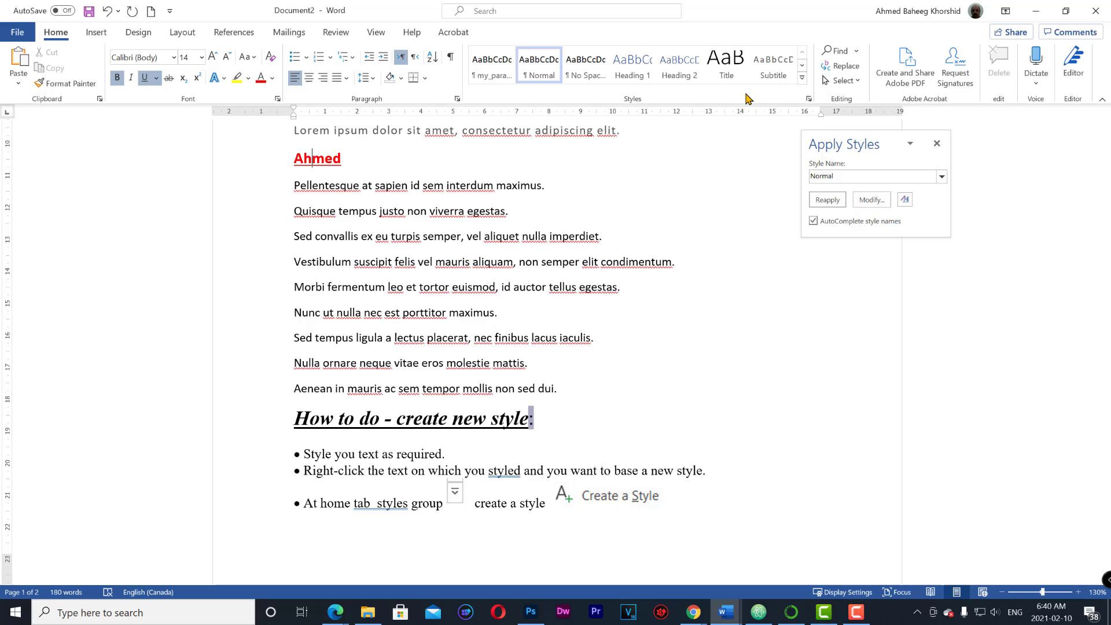
# Create a new style named 'MyName' from Ahmed's formatting
pyautogui.click(801, 76)
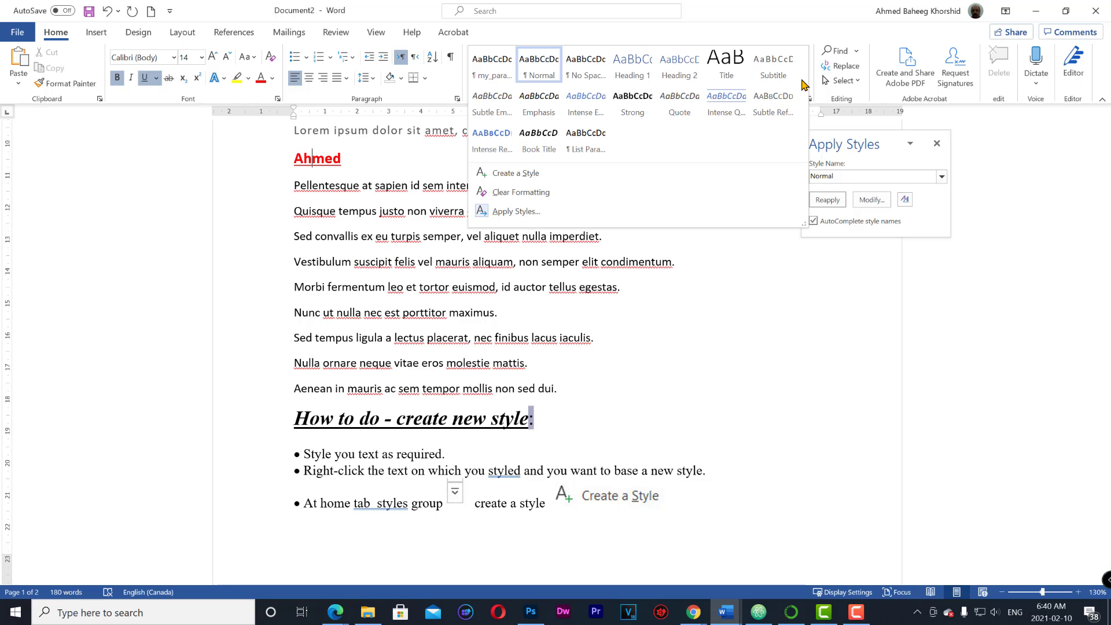
pyautogui.moveTo(644, 172)
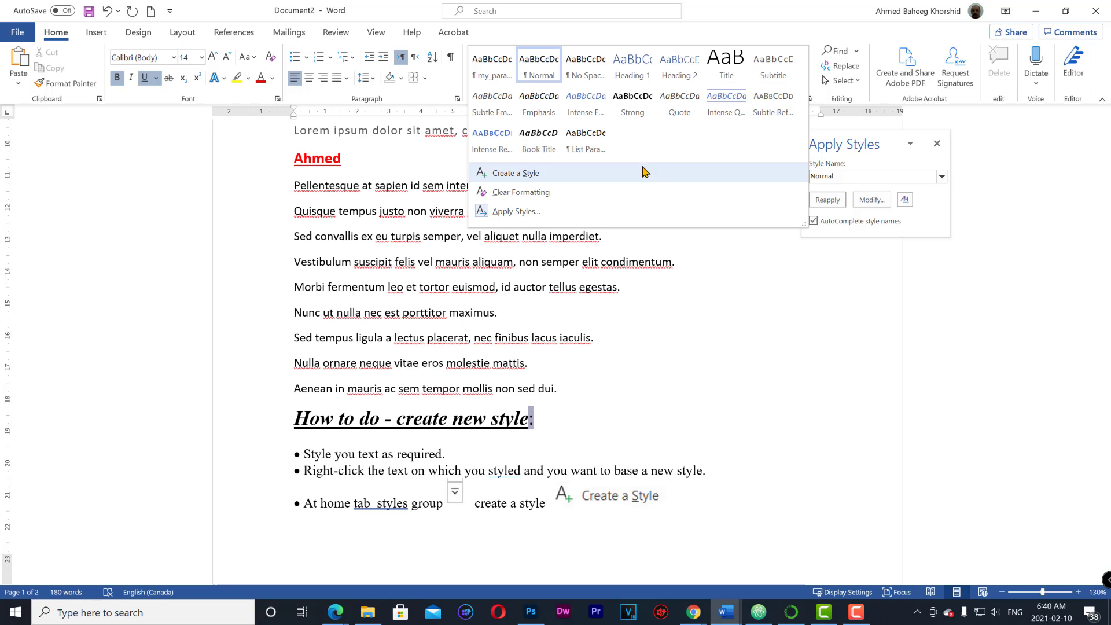
pyautogui.click(514, 173)
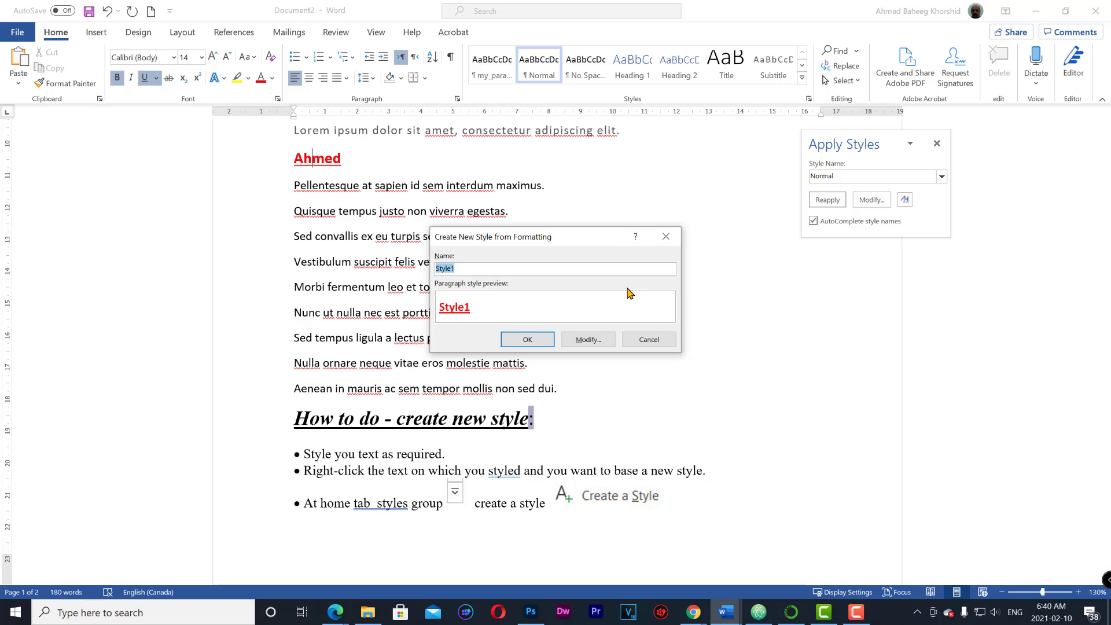
pyautogui.write('MyNa')
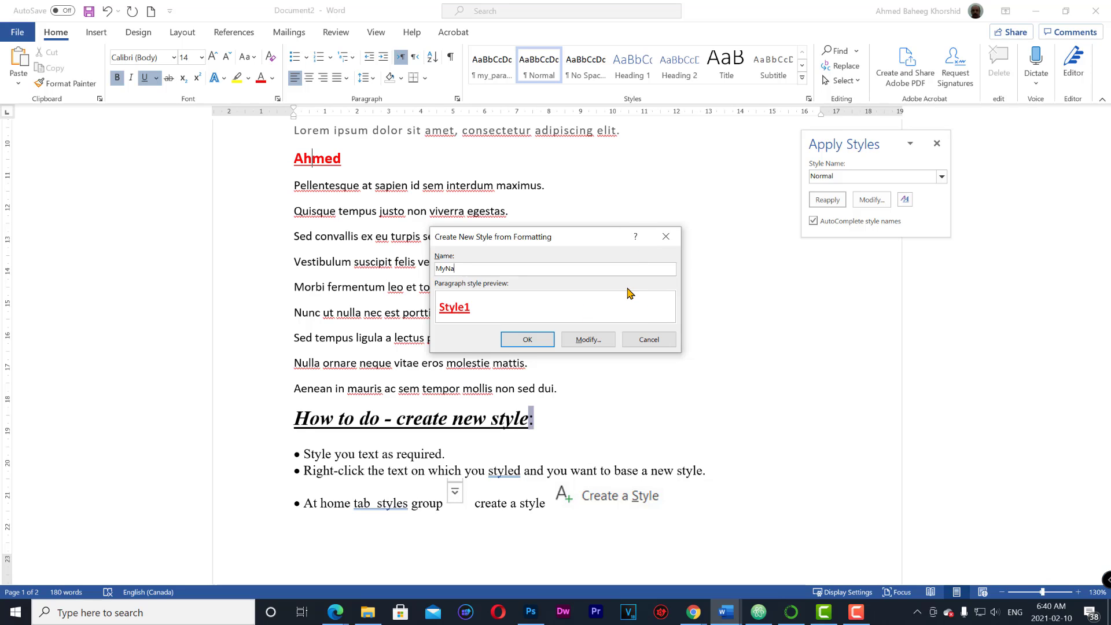
pyautogui.click(527, 339)
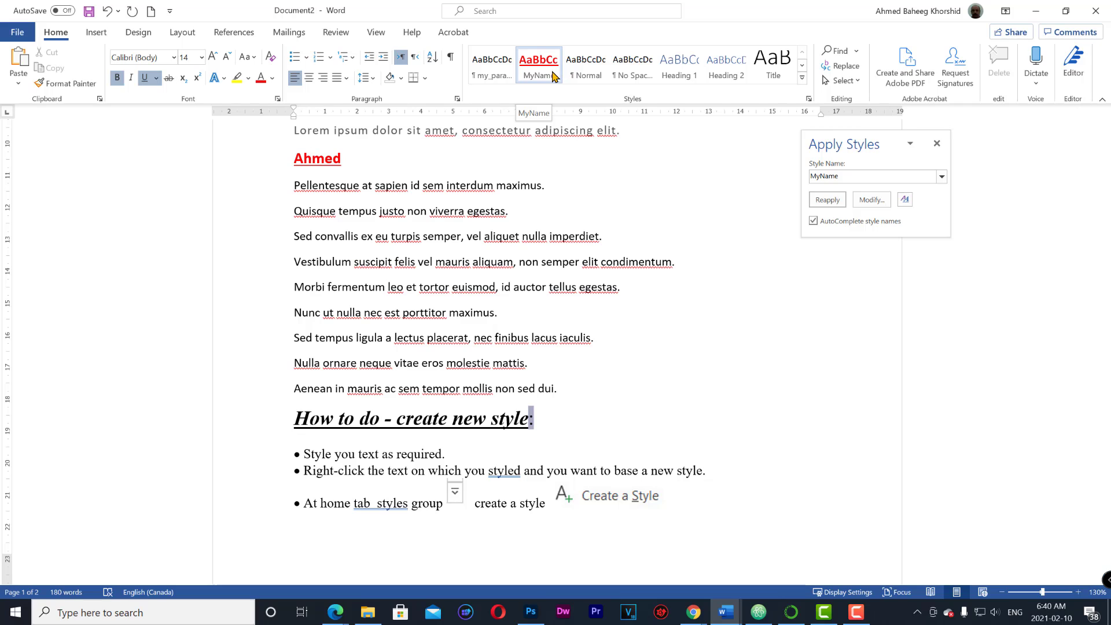
# Apply the MyName style to 'How' in the 'How to do - create new style' heading
pyautogui.click(585, 67)
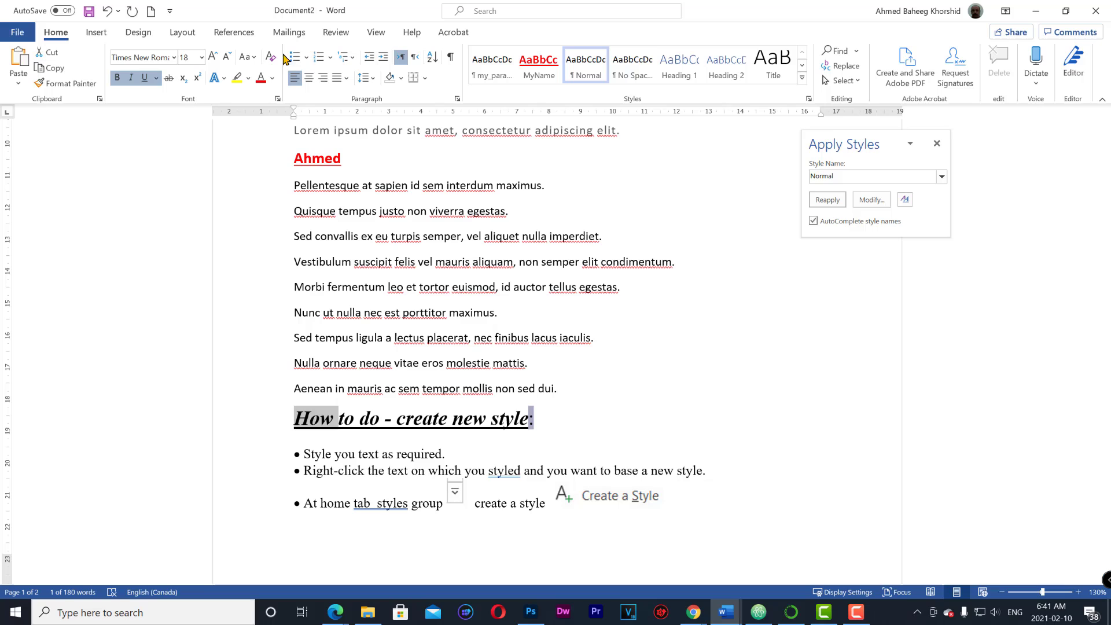
pyautogui.moveTo(549, 89)
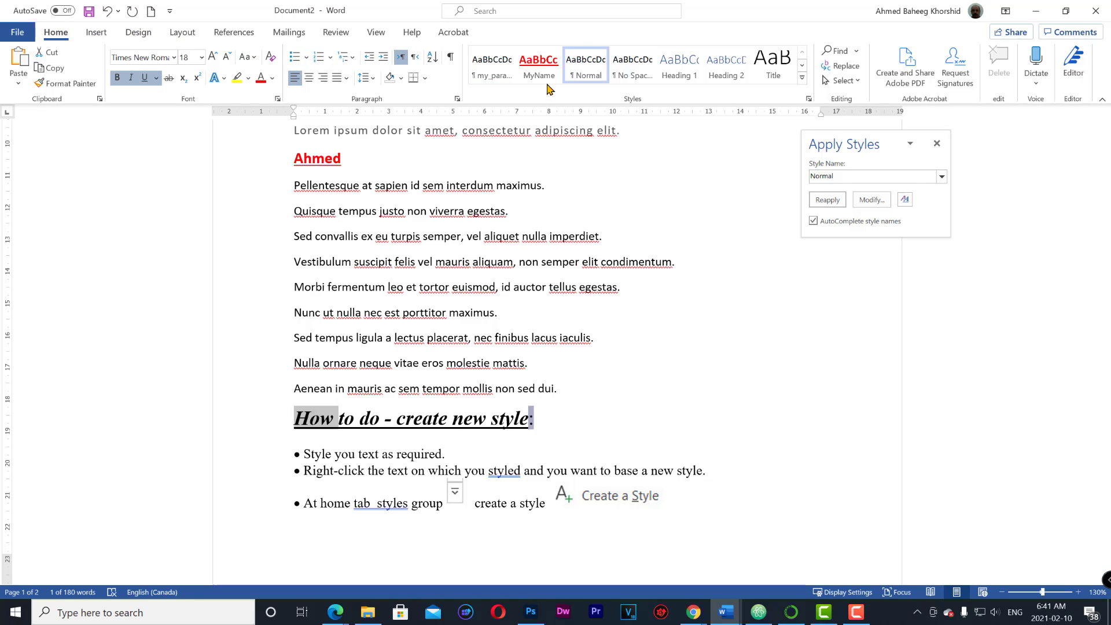
pyautogui.click(537, 64)
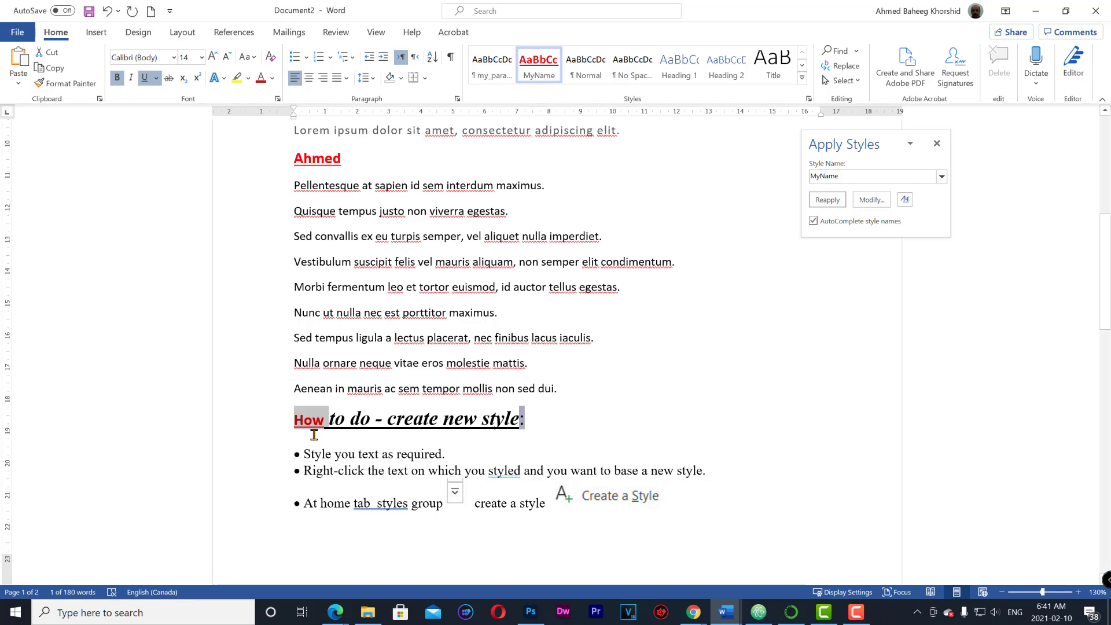